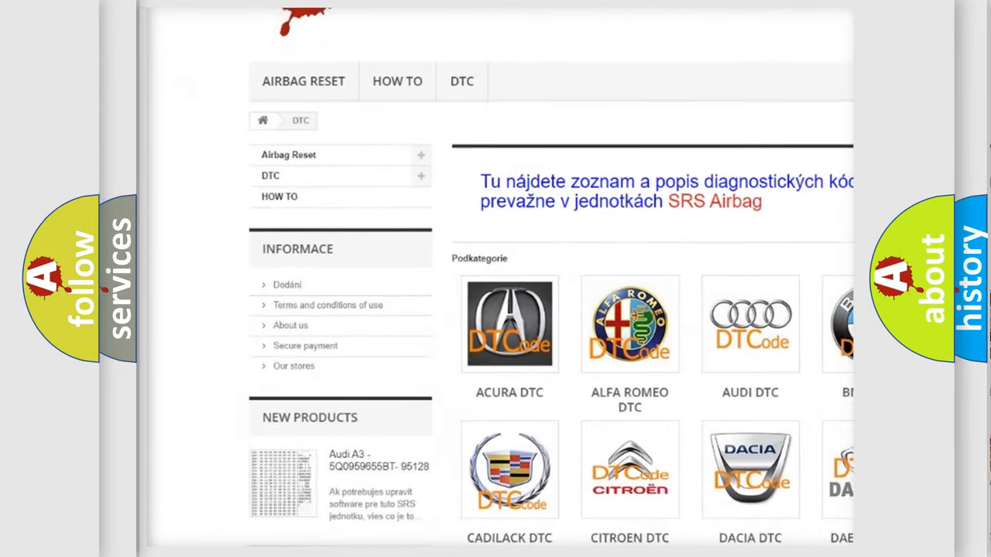
scroll("down", 3)
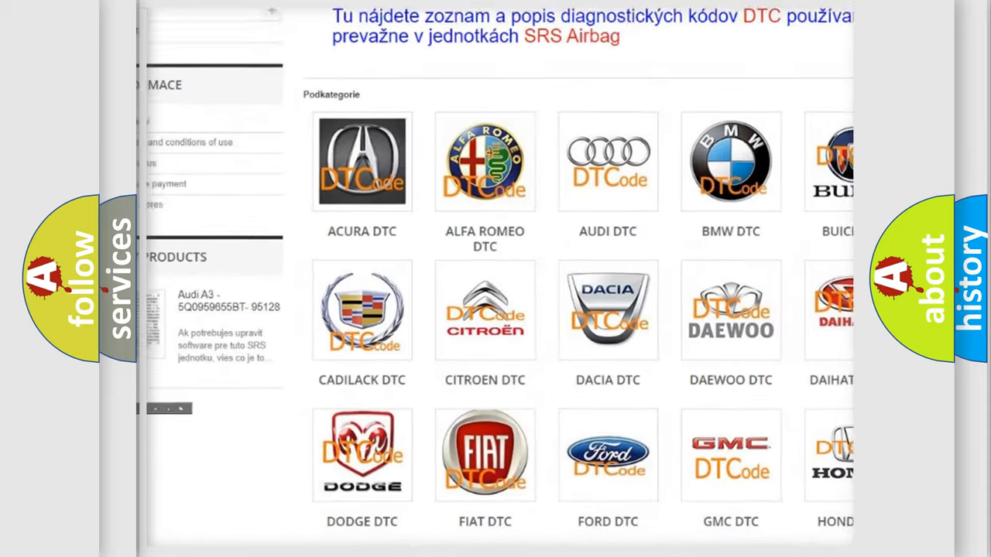
scroll("down", 3)
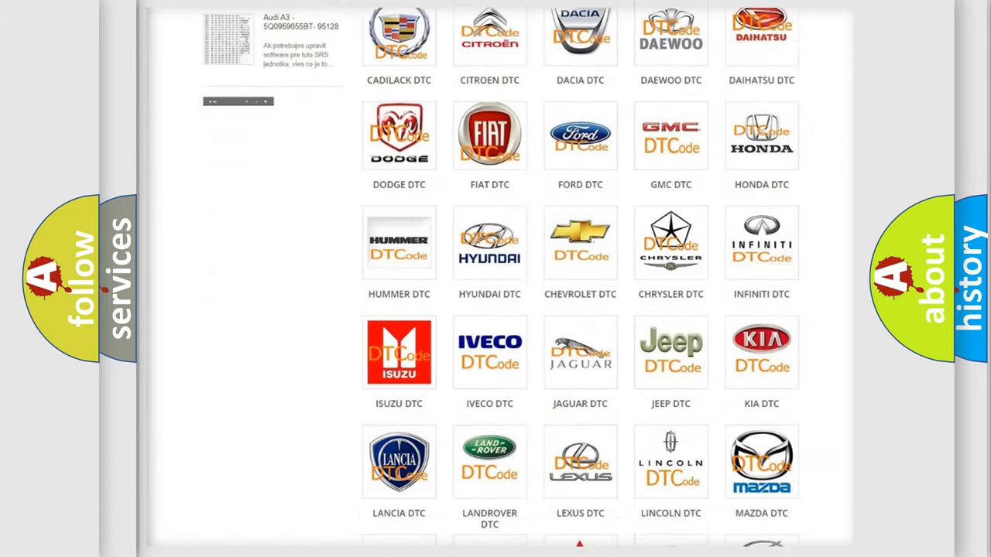
scroll("down", 3)
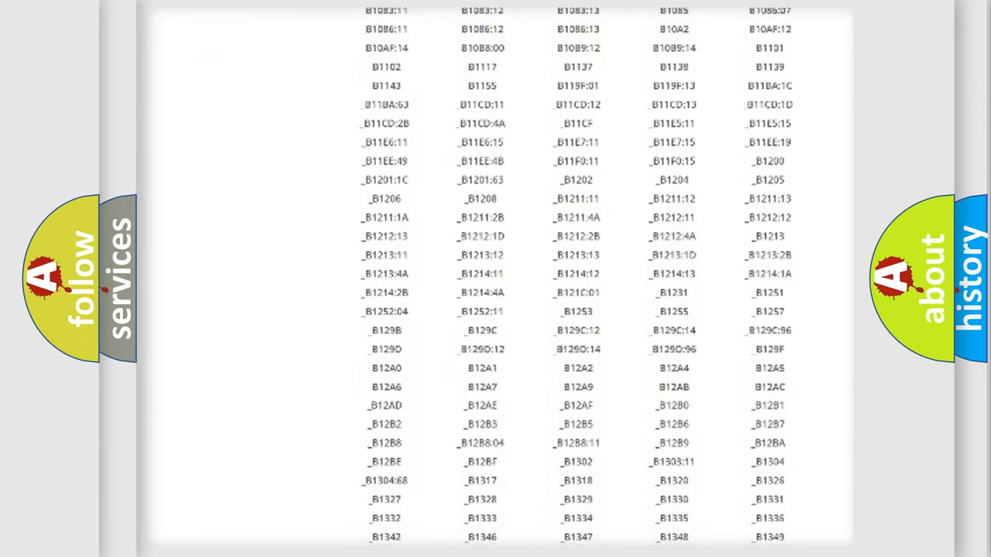
scroll("down", 3)
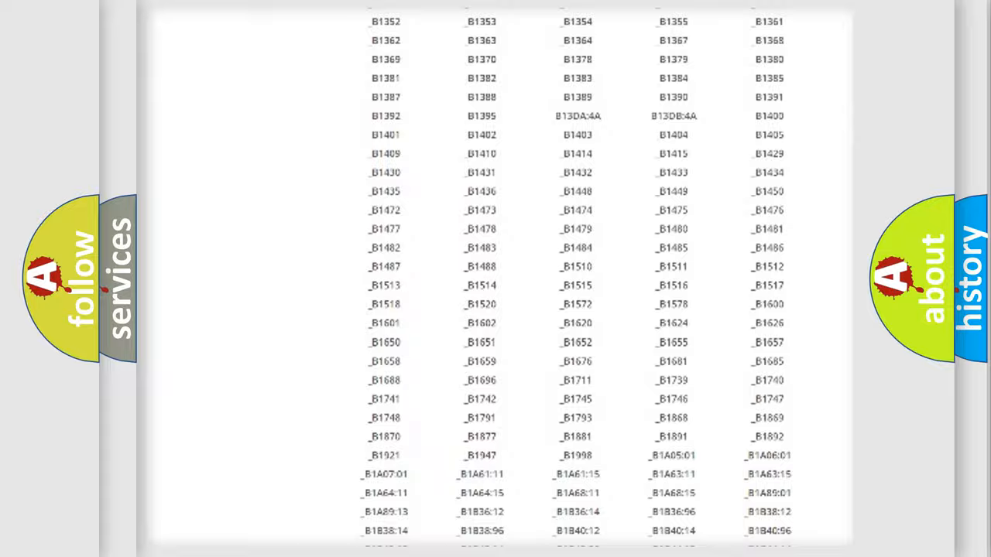